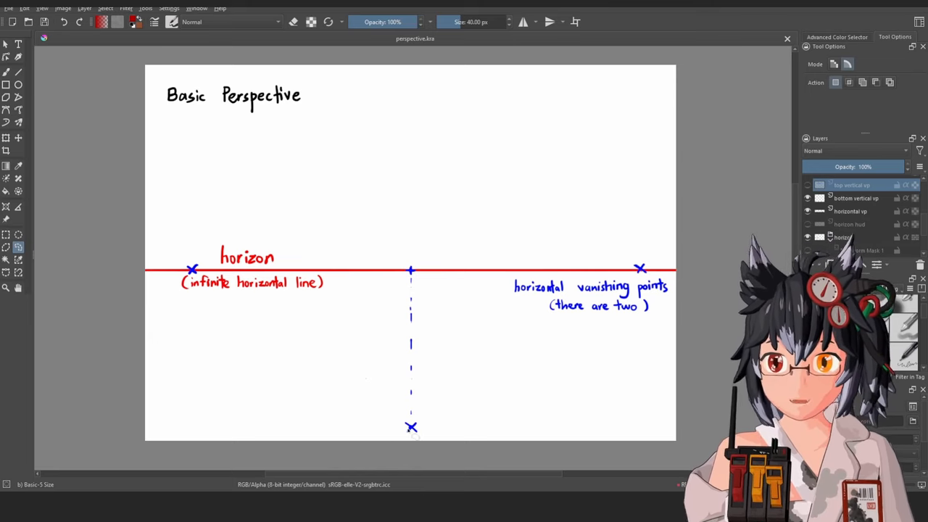
# - Hide the bottom vertical vanishing point layer in the Layers docker
pyautogui.click(806, 198)
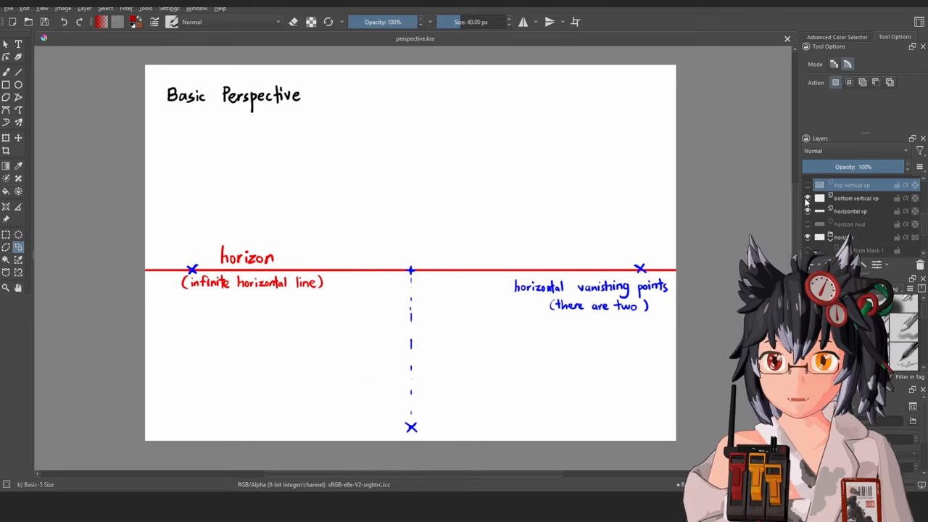
pyautogui.click(806, 197)
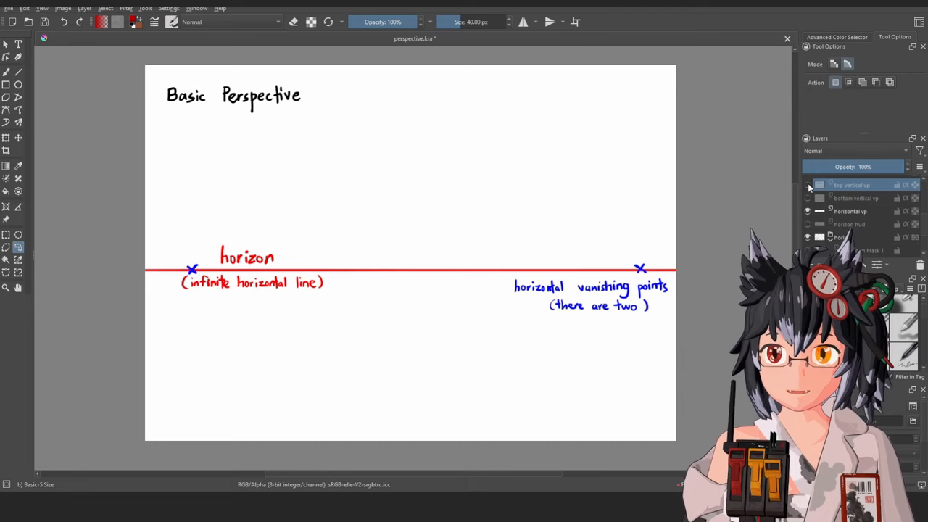
pyautogui.click(806, 185)
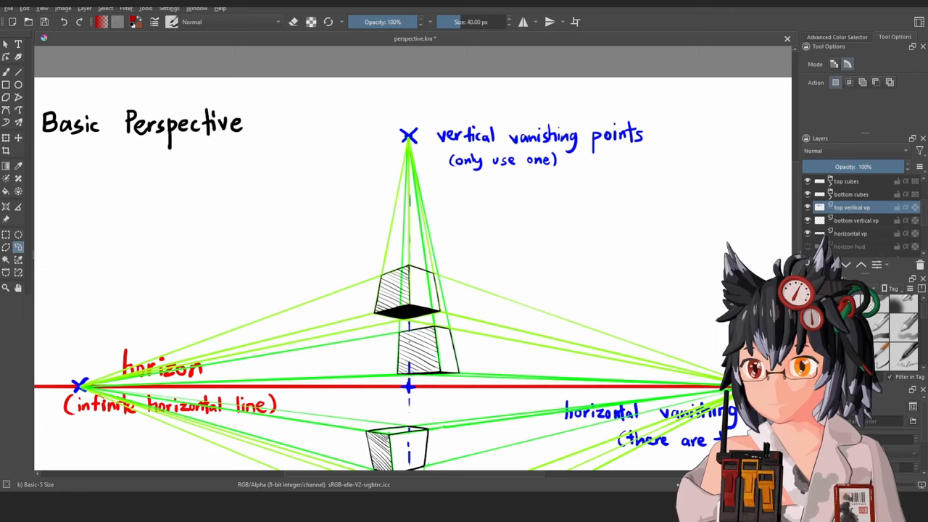
# - Scroll the Layers docker to reach the top vertical vp, construction line and cubes layers
pyautogui.scroll(-3)
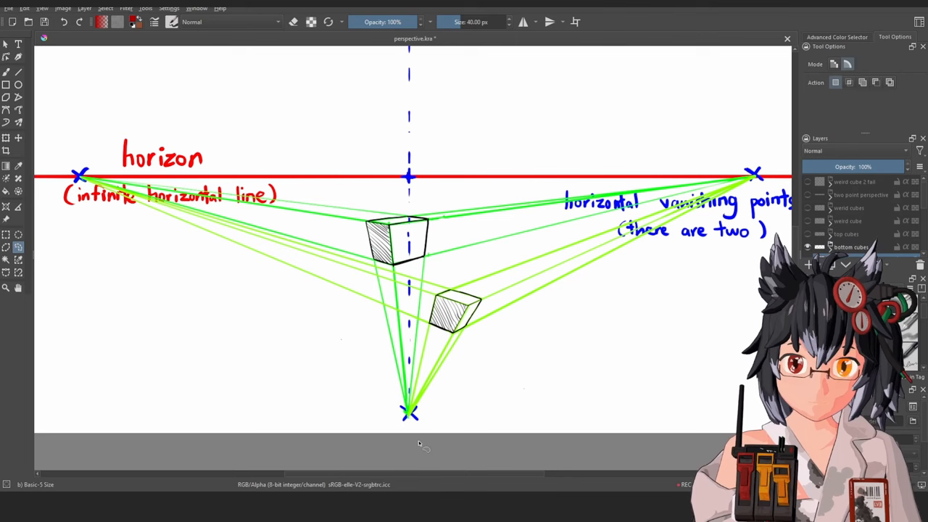
pyautogui.moveTo(811, 229)
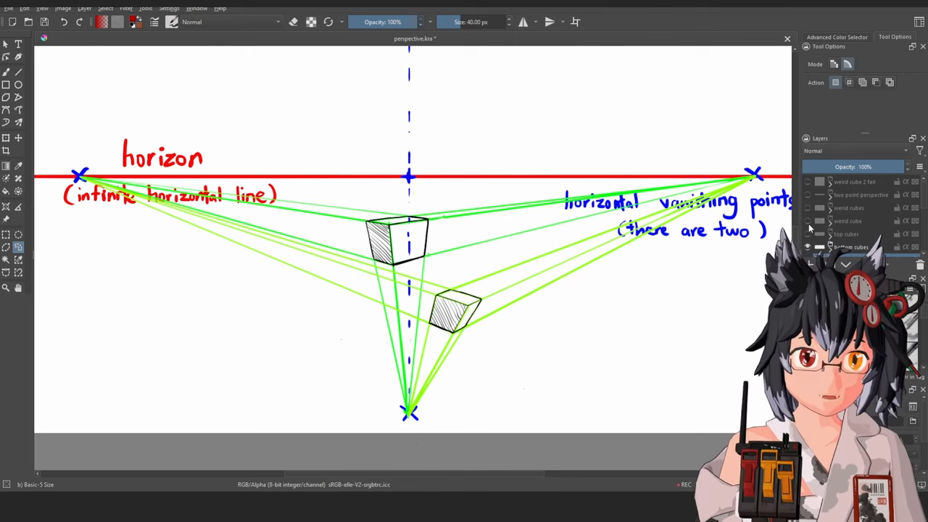